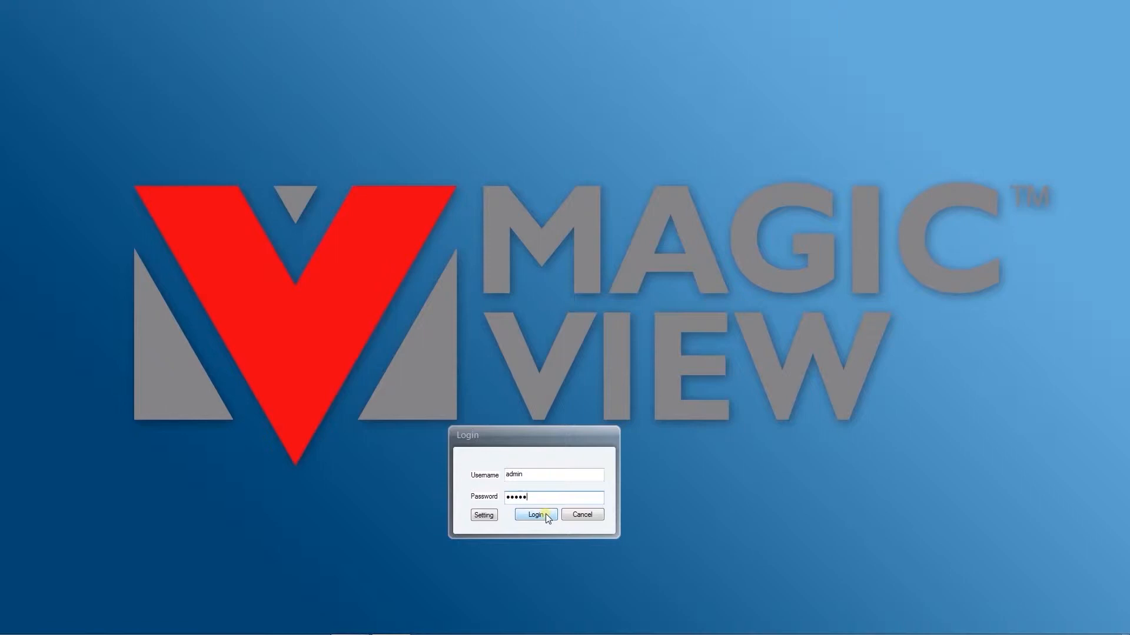
- Log into the controller as admin, reaching the empty media library
left_click(535, 514)
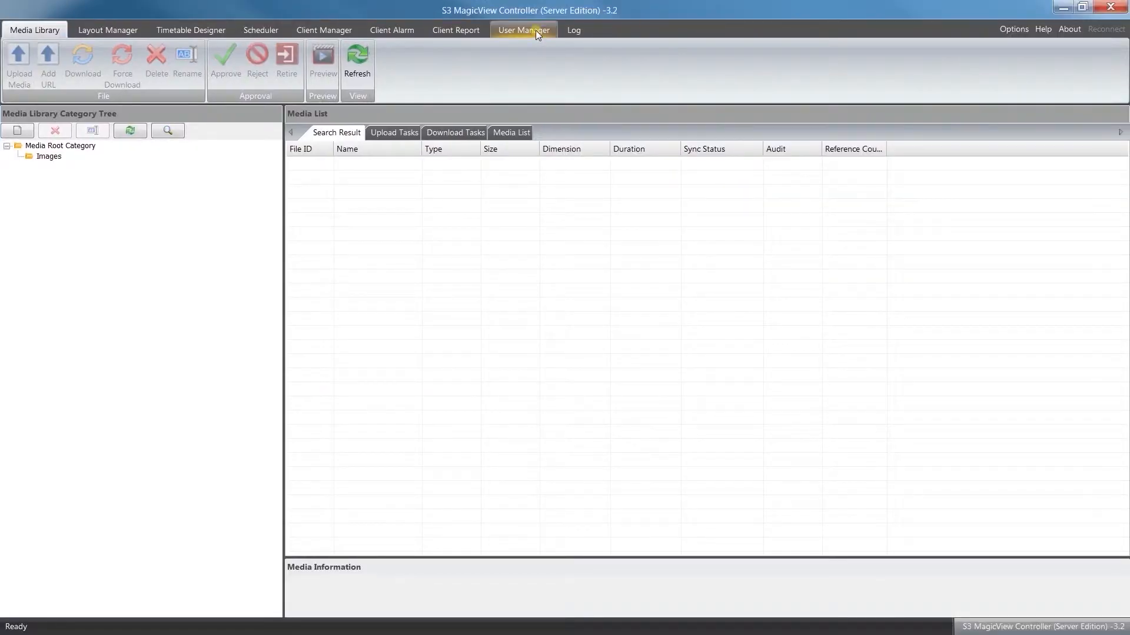
- Switch to User Manager, listing the admin and client accounts
left_click(522, 30)
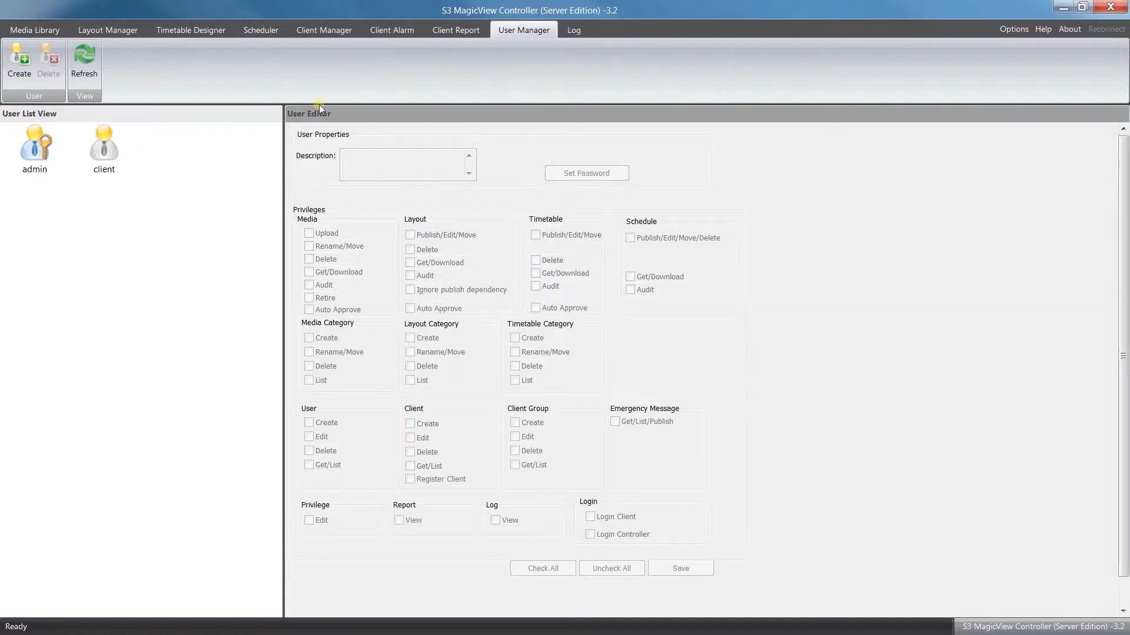
mouse_move(58, 124)
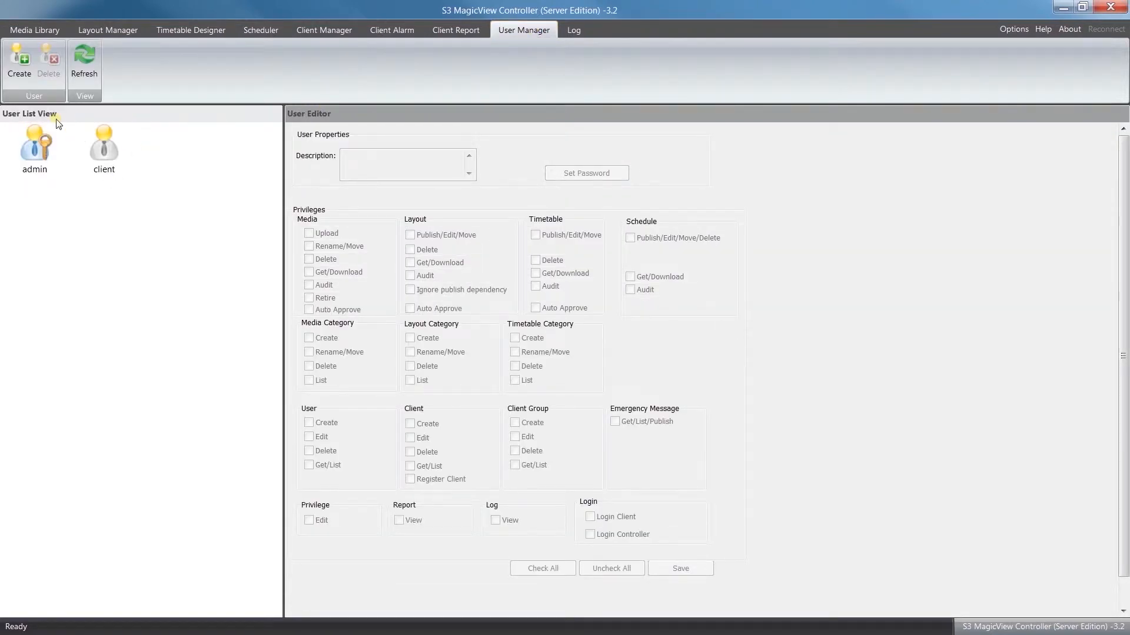
mouse_move(152, 159)
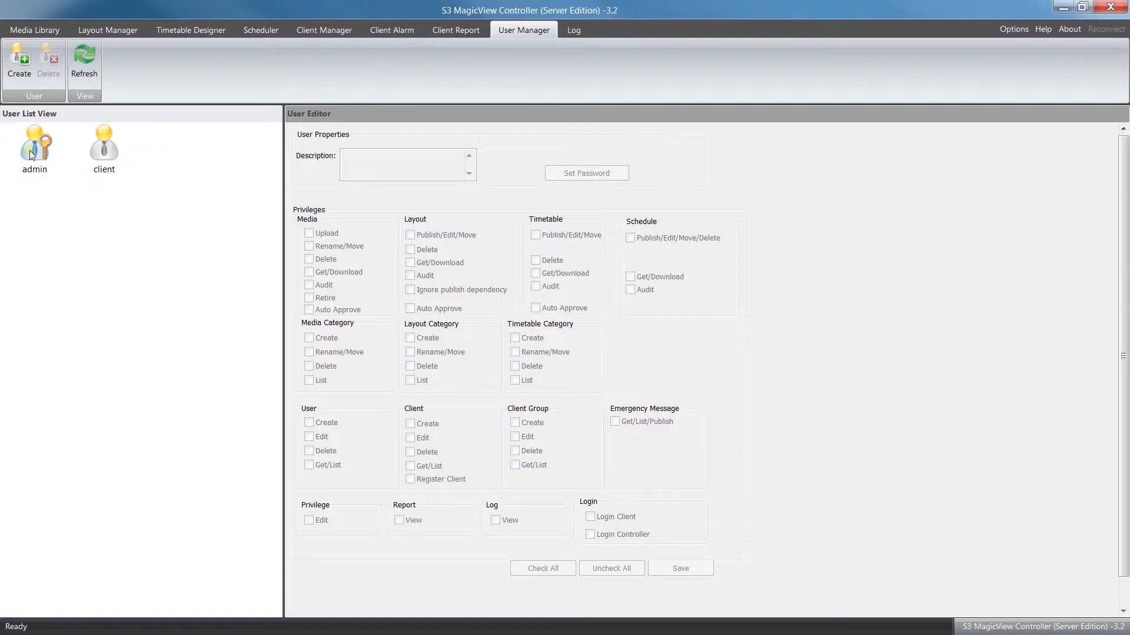
mouse_move(432, 295)
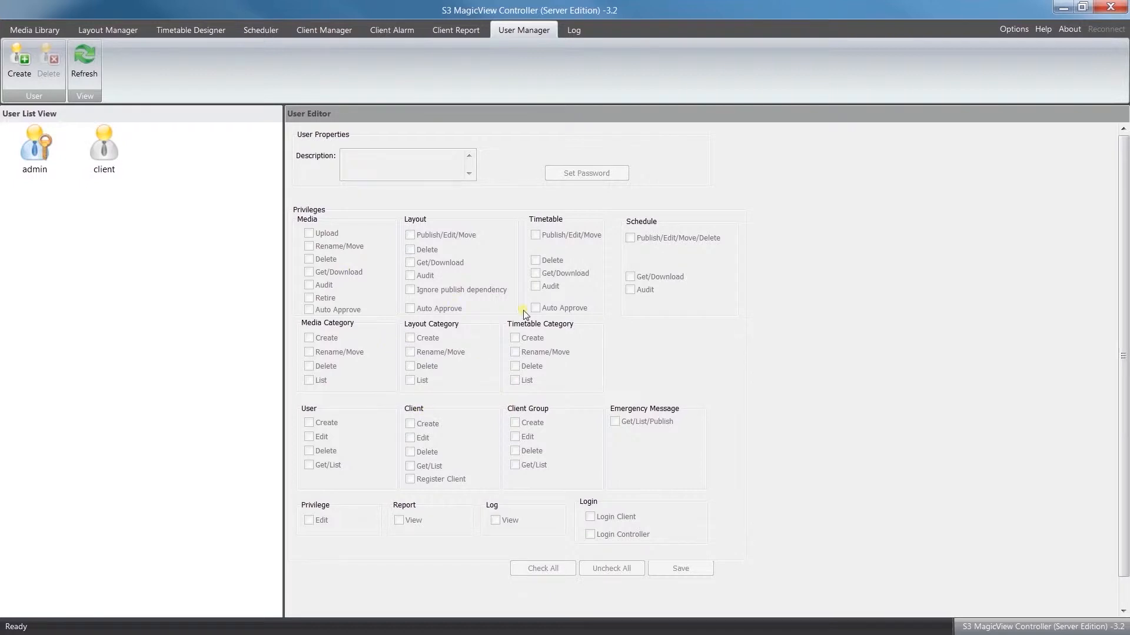
mouse_move(198, 203)
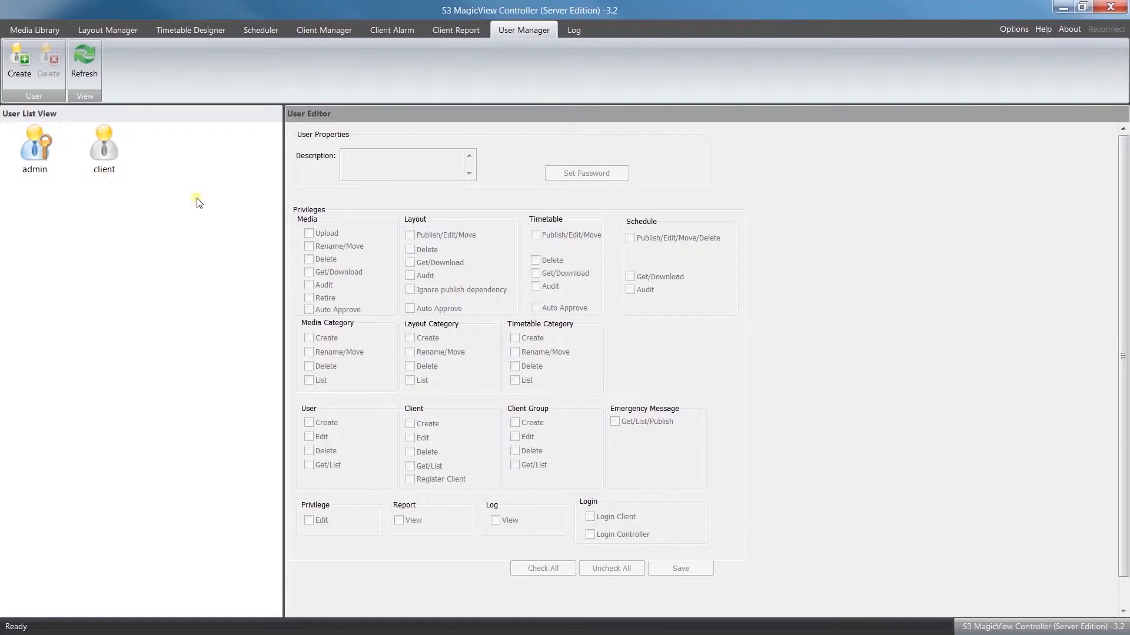
mouse_move(334, 238)
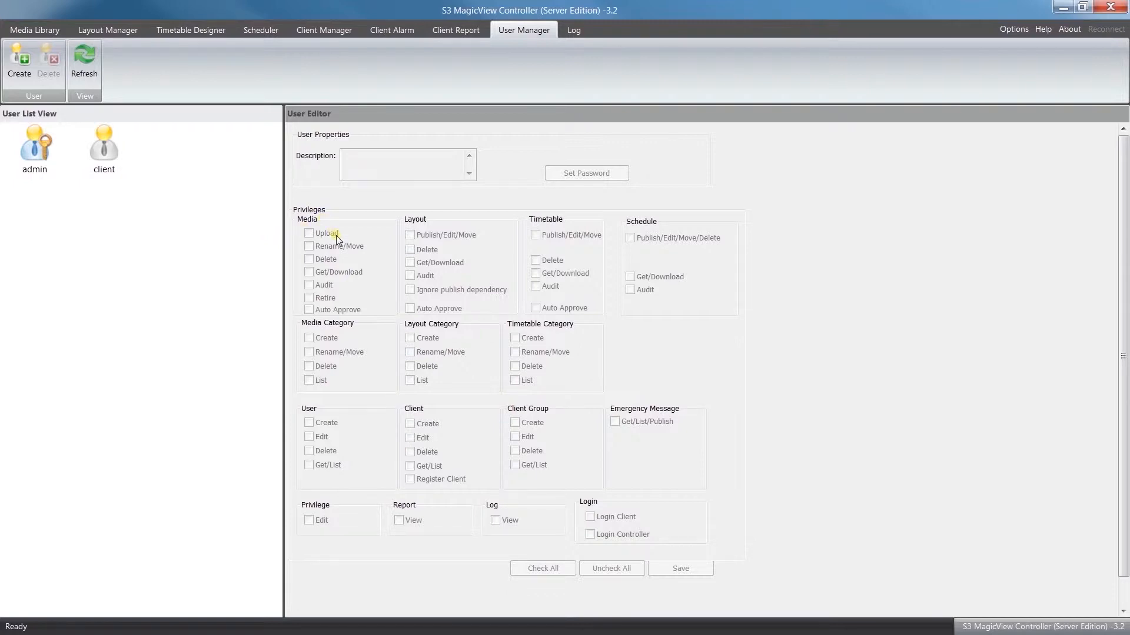
mouse_move(345, 251)
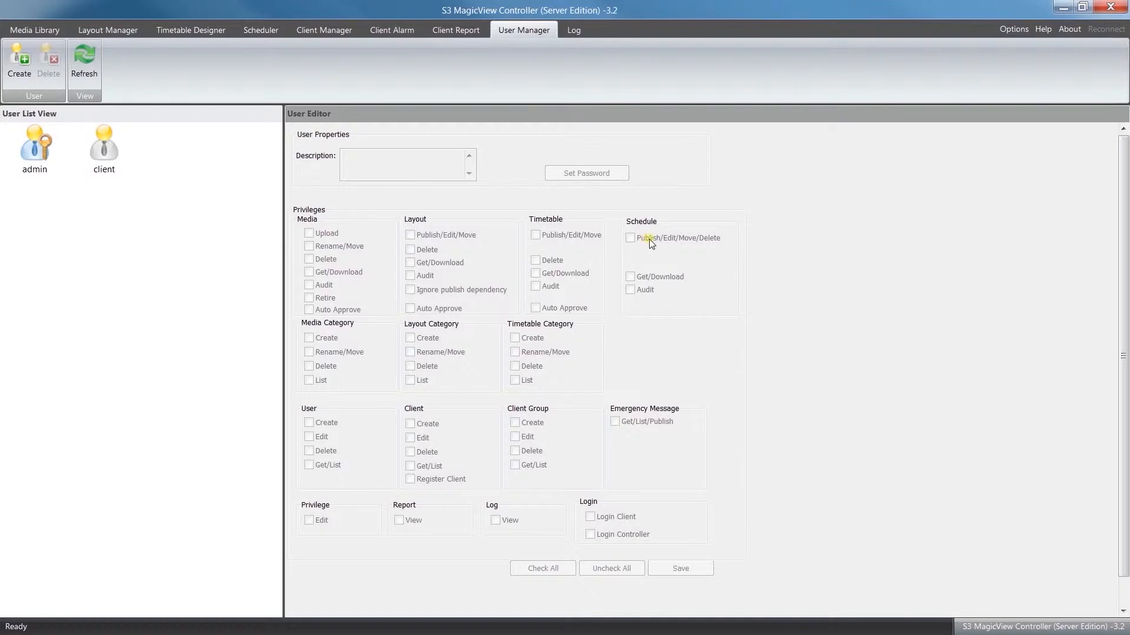
mouse_move(604, 282)
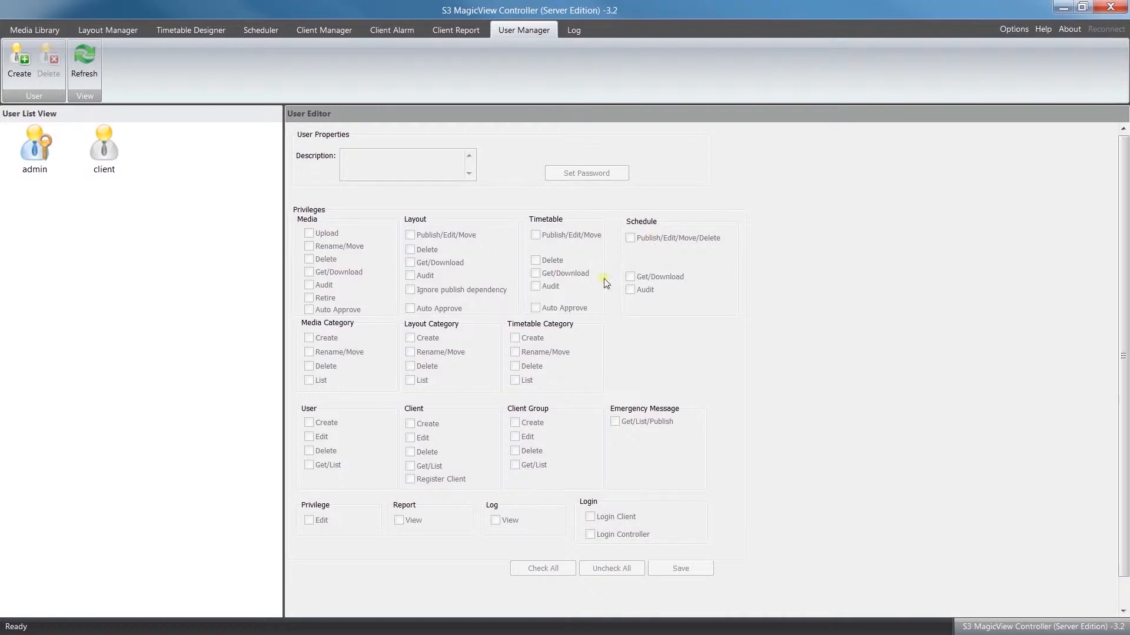
mouse_move(424, 408)
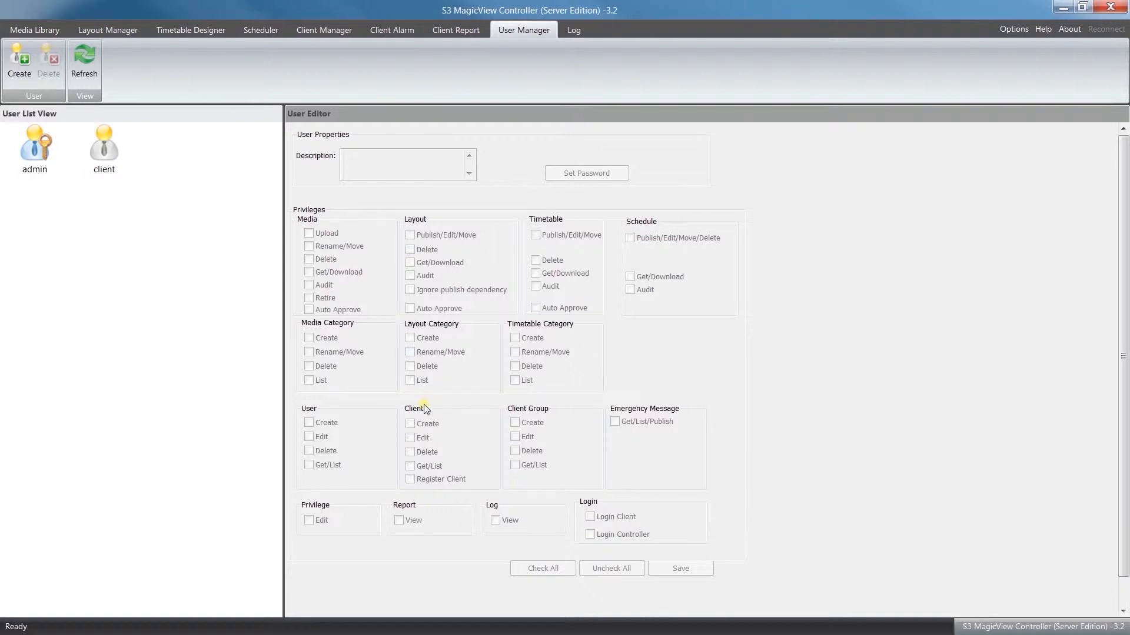
mouse_move(518, 411)
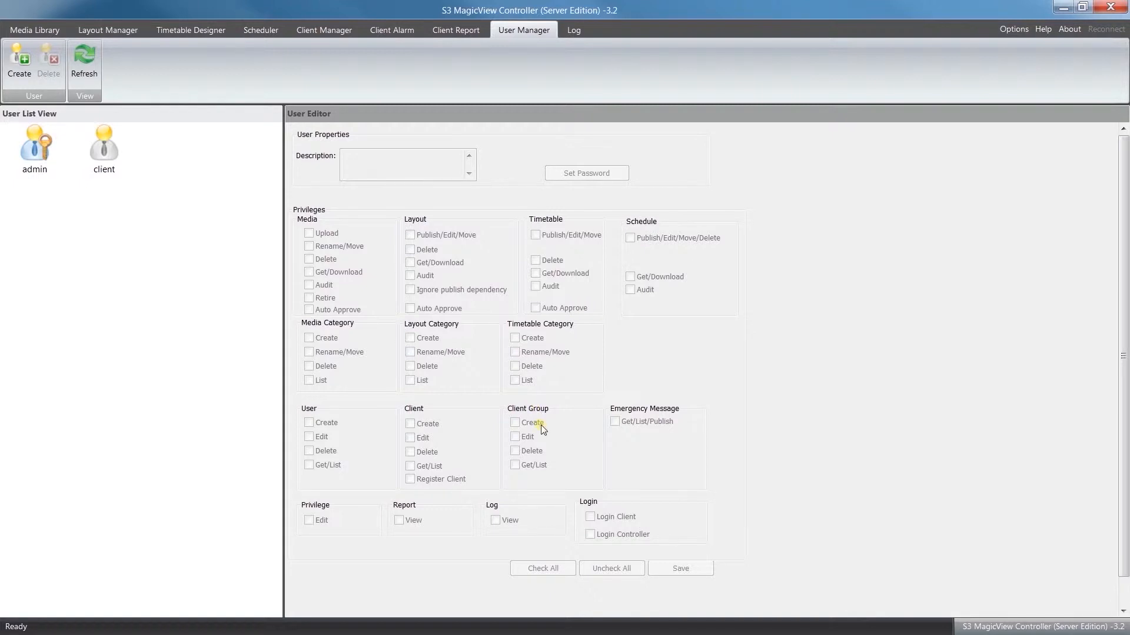
mouse_move(353, 428)
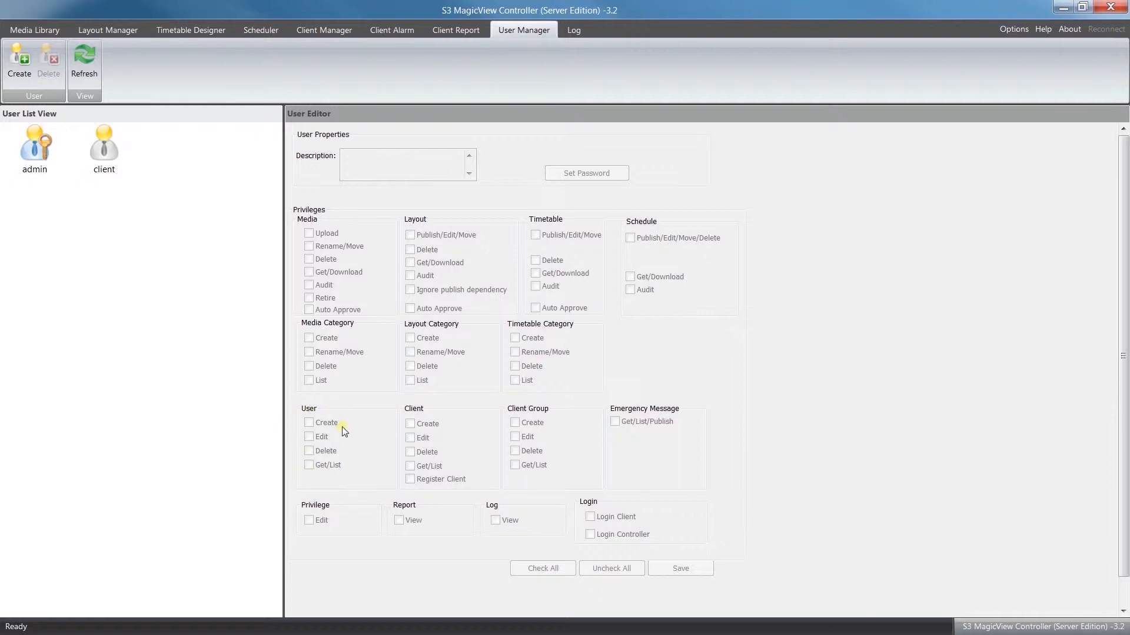
mouse_move(339, 439)
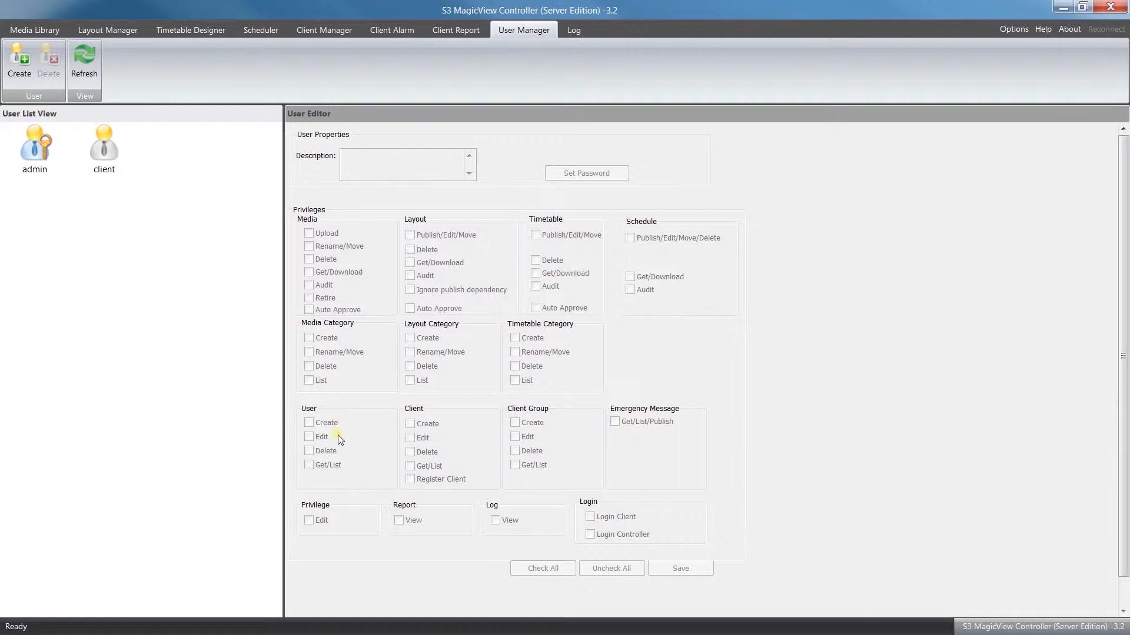
mouse_move(346, 458)
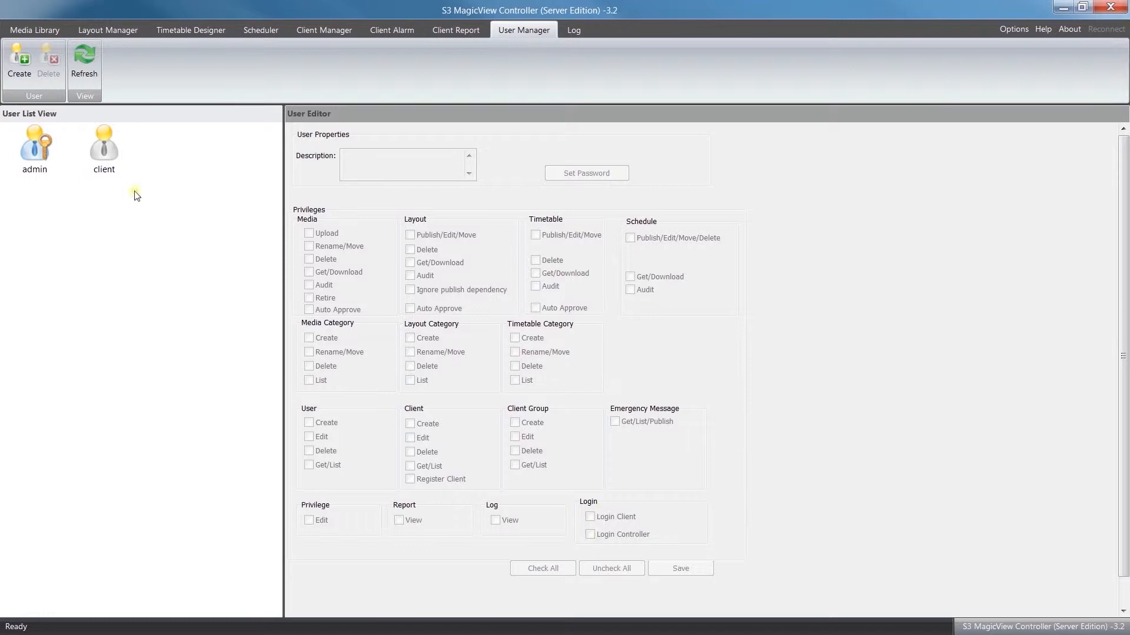
- Create a new Administrator-type user account named admin1 with its password
left_click(19, 63)
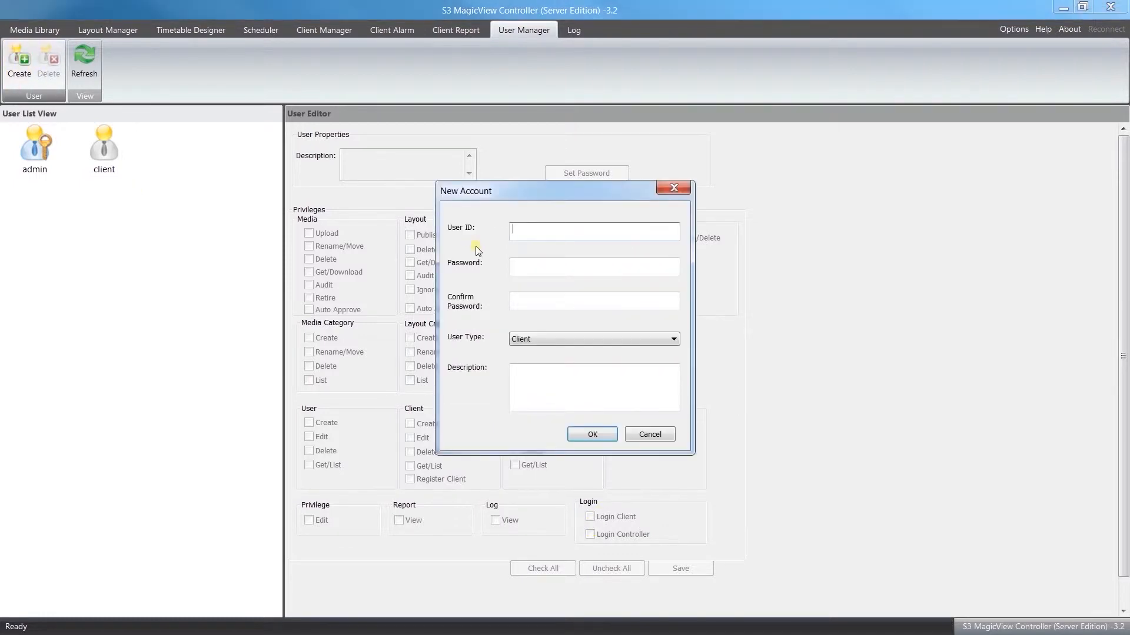
type("admin1")
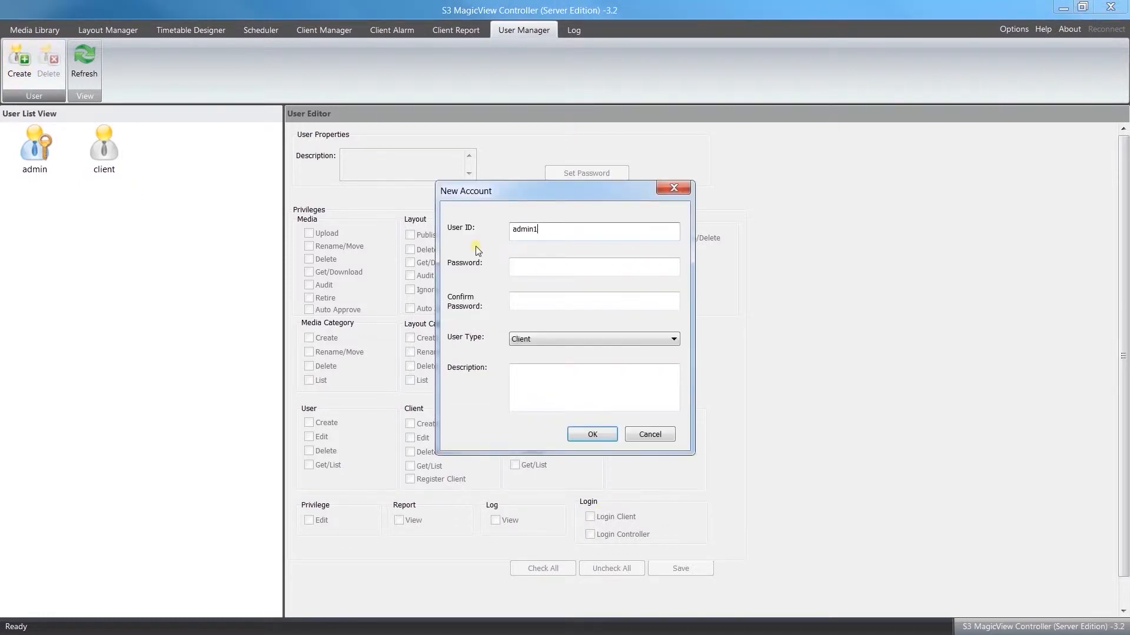
type("•••••")
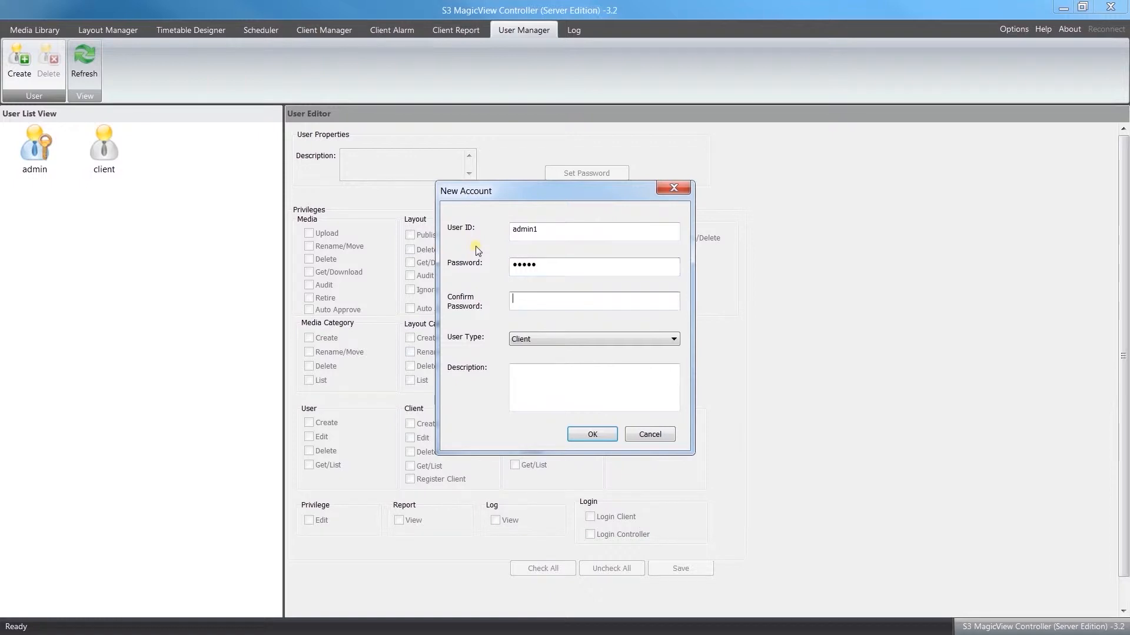
type("•••••")
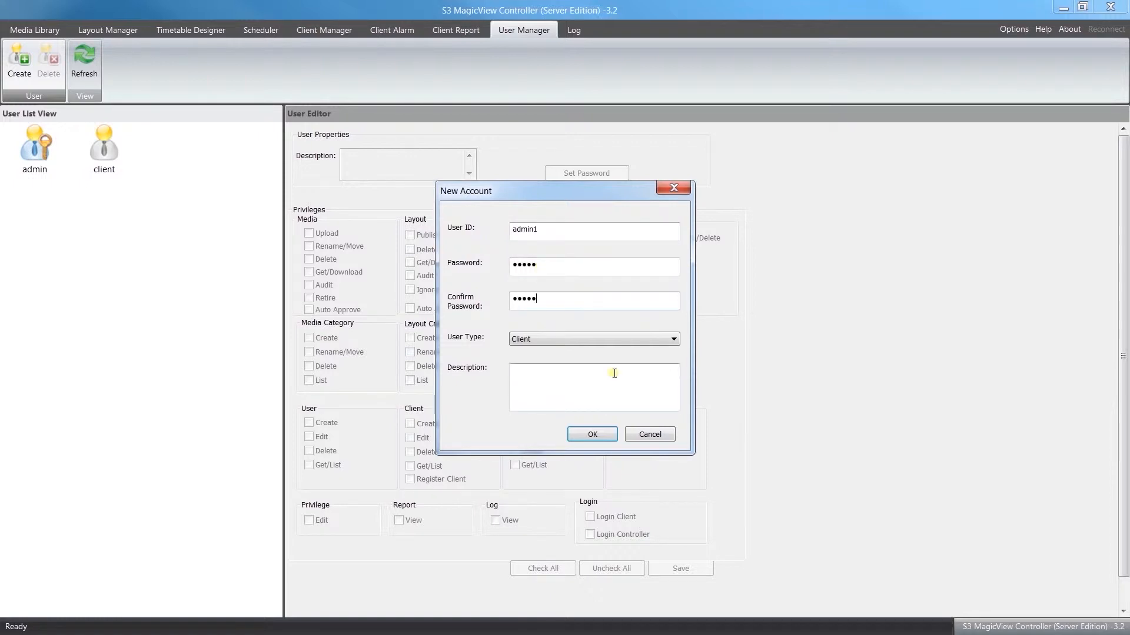
left_click(673, 339)
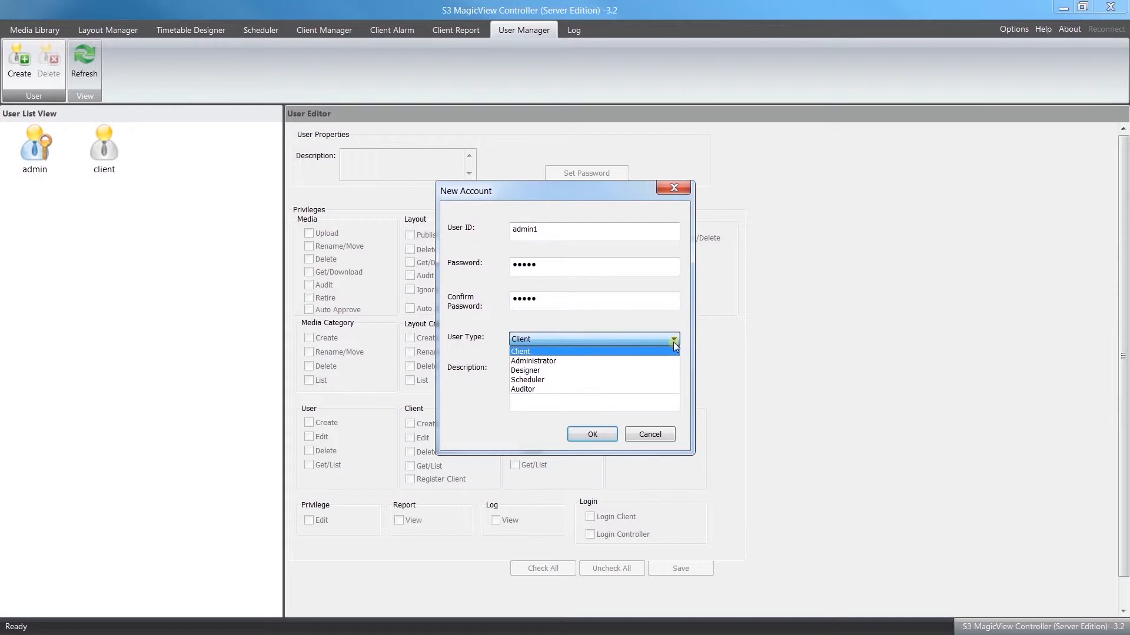
mouse_move(534, 362)
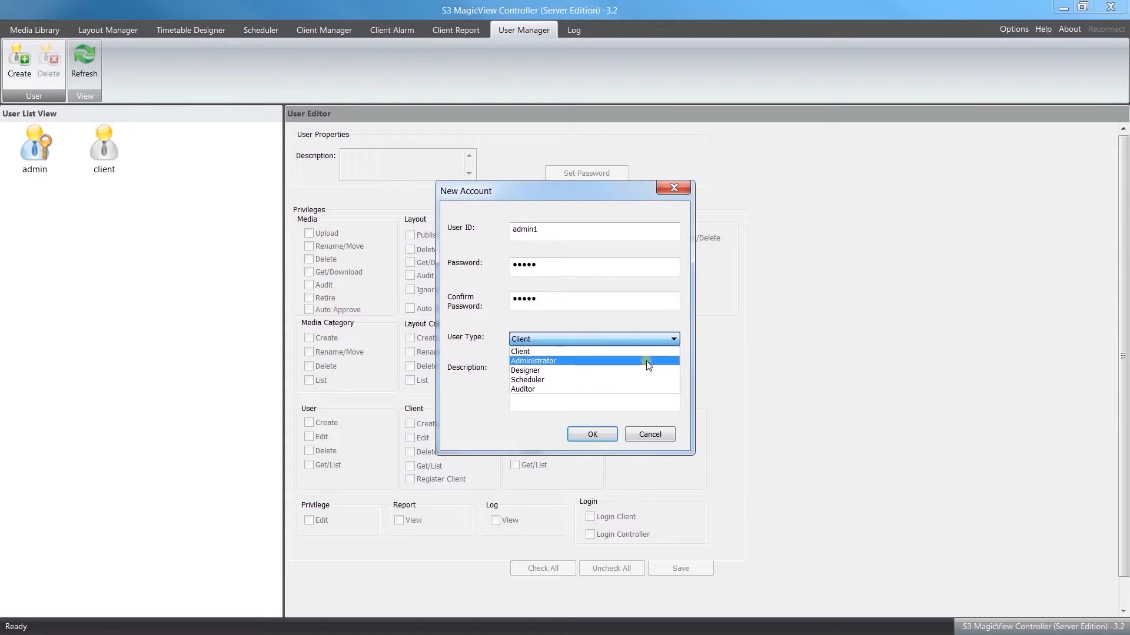
left_click(532, 360)
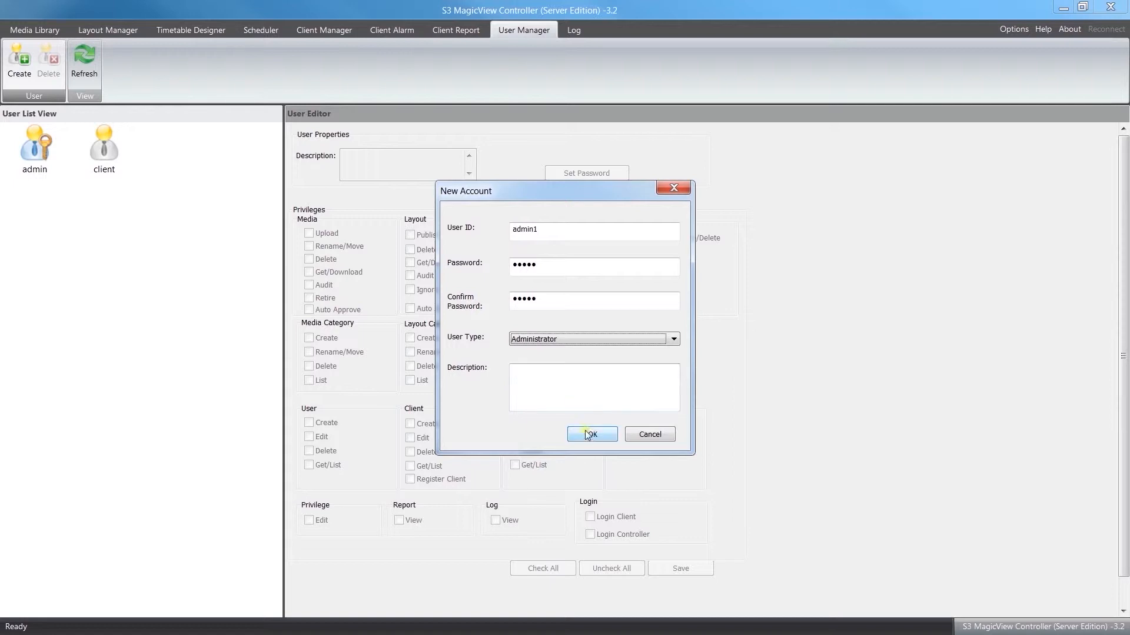
left_click(591, 434)
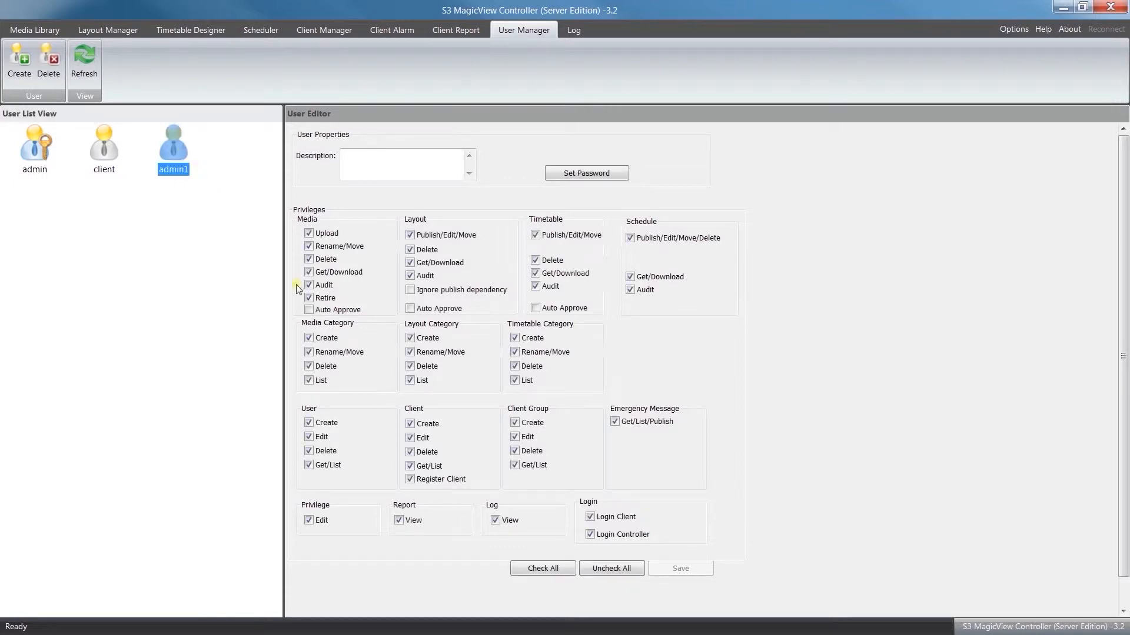
- Enable auto-approve for media and layouts on admin1 and save its privileges
left_click(515, 465)
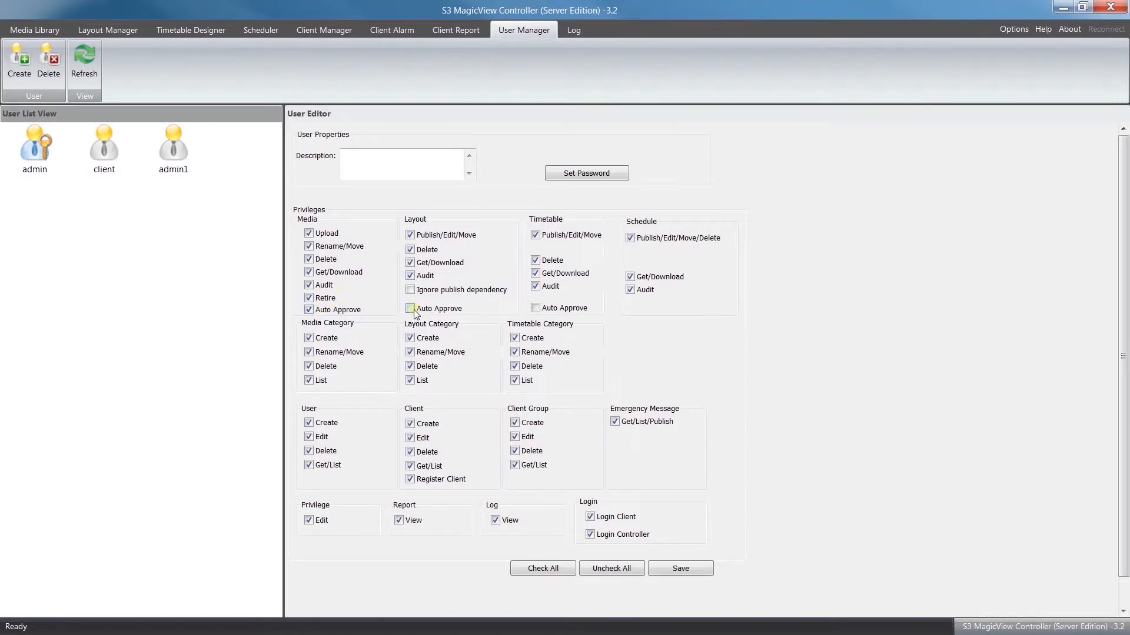
left_click(536, 307)
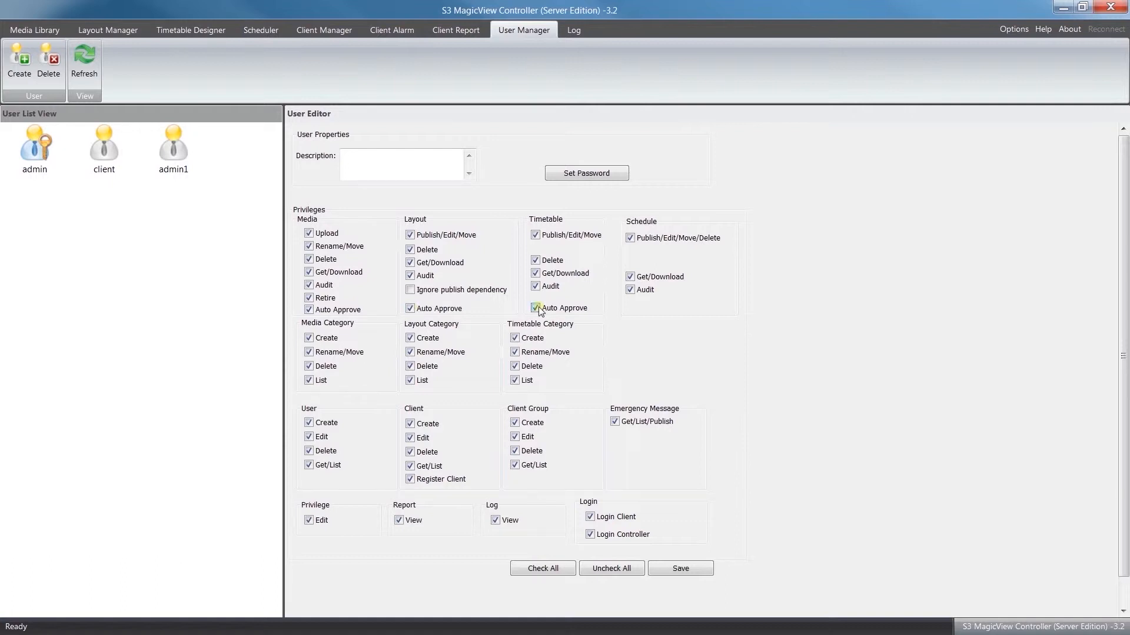
left_click(678, 568)
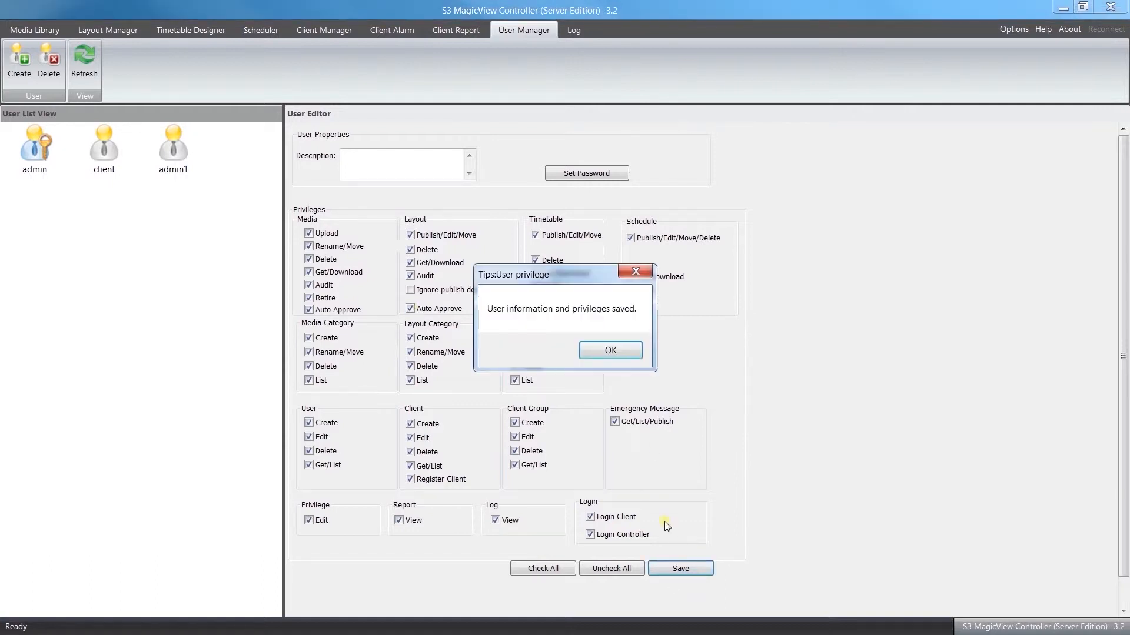
left_click(609, 351)
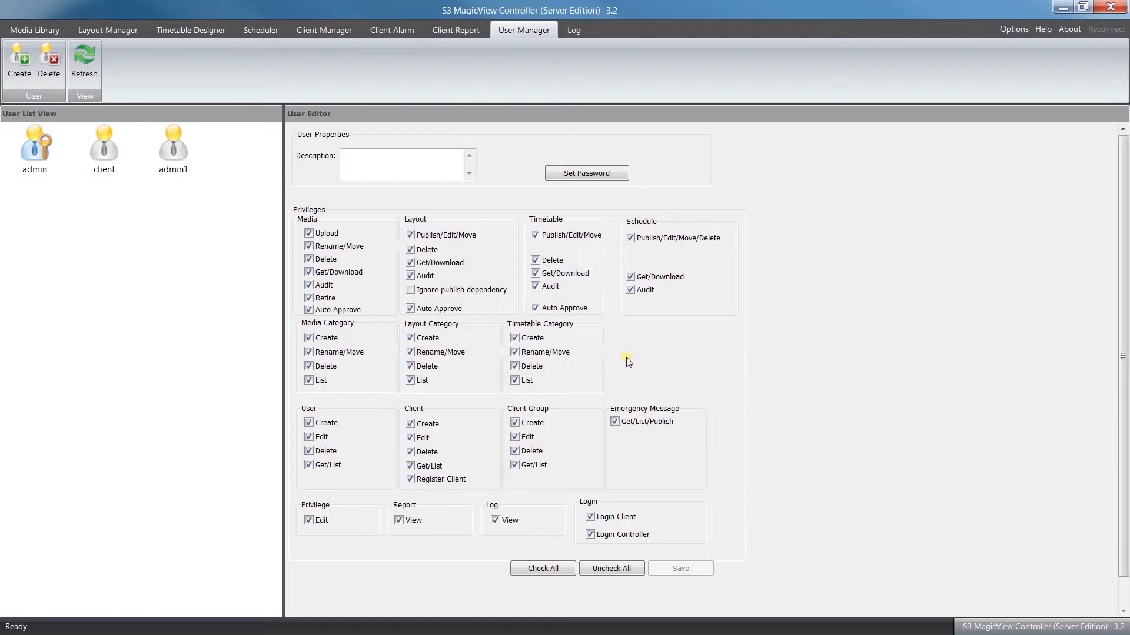
mouse_move(105, 160)
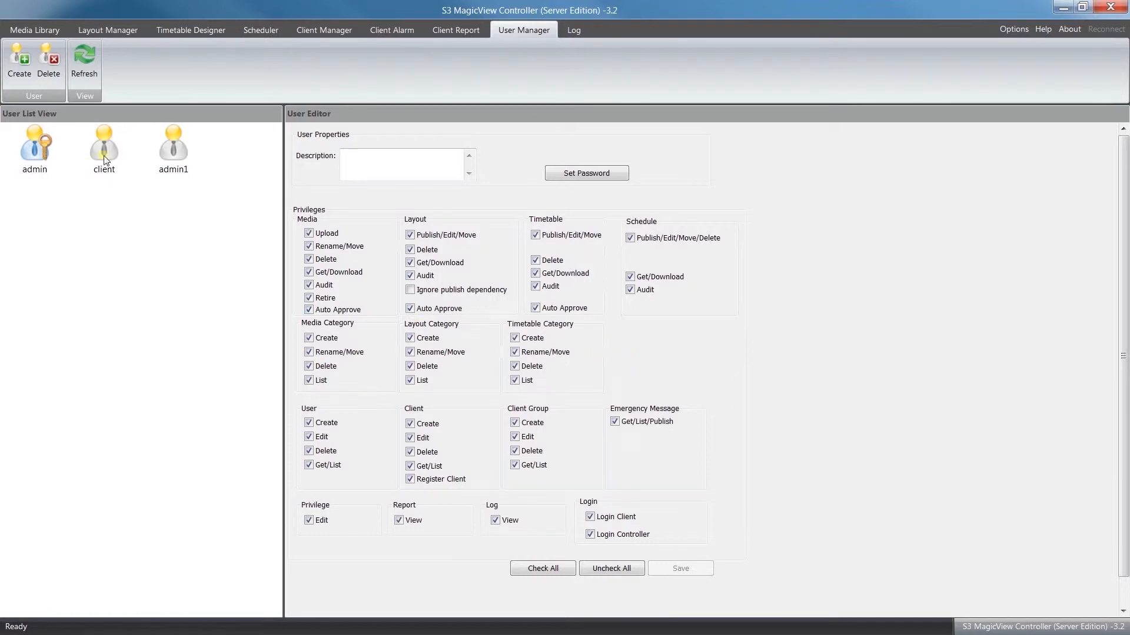
- Select the client account to display its limited privileges
left_click(104, 143)
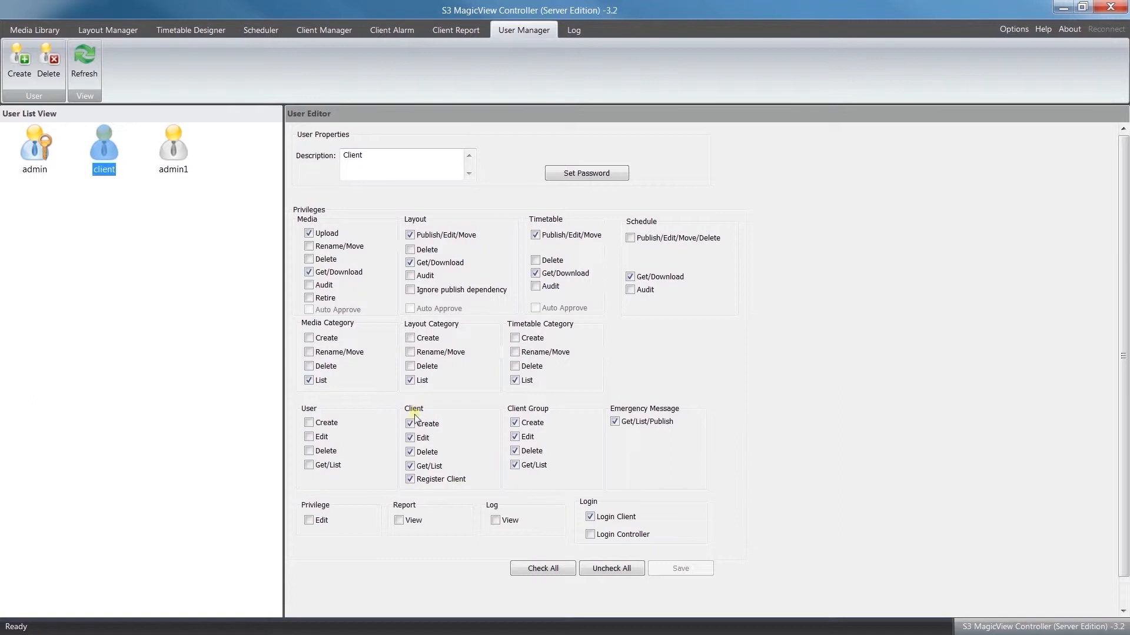
left_click(411, 438)
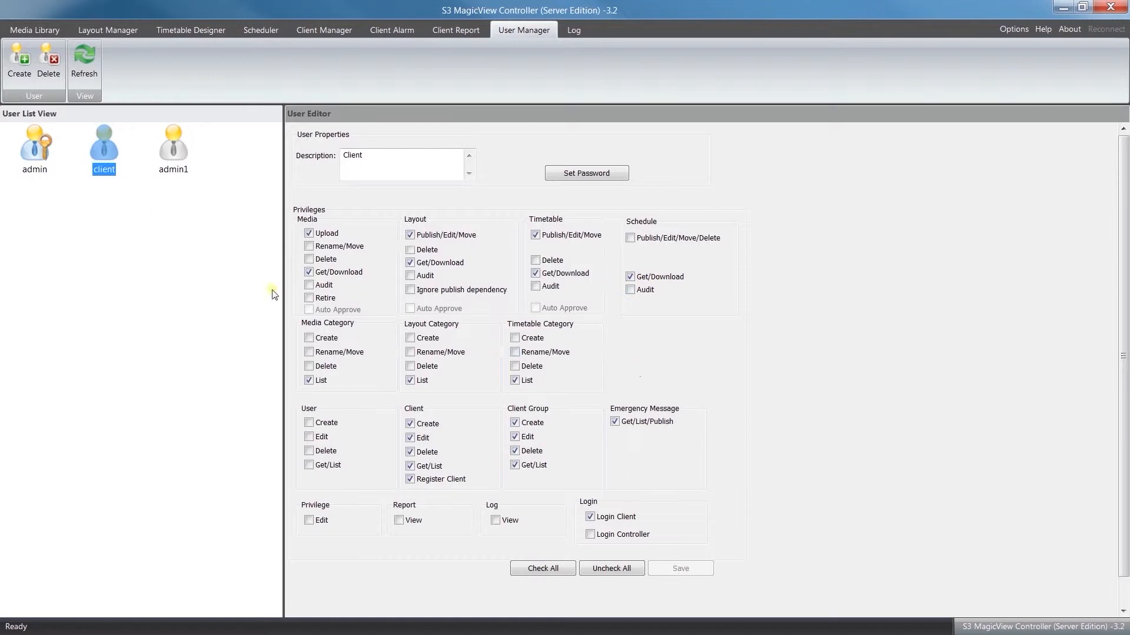
- Create a new Designer-type user account named designer with its password
left_click(19, 61)
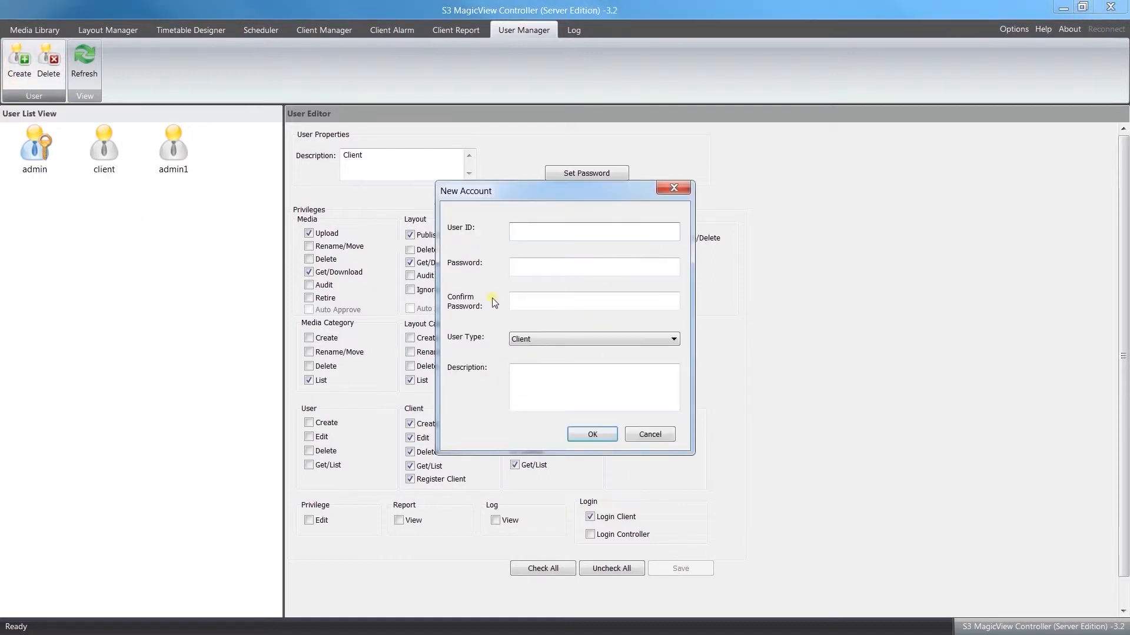
type("designer")
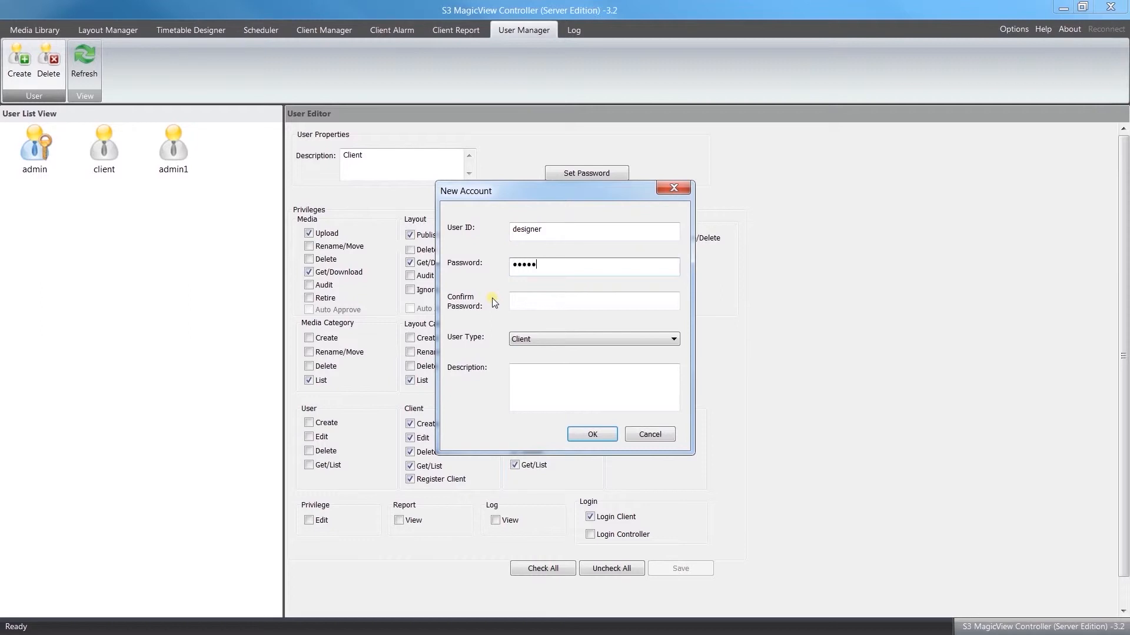
type("•••••")
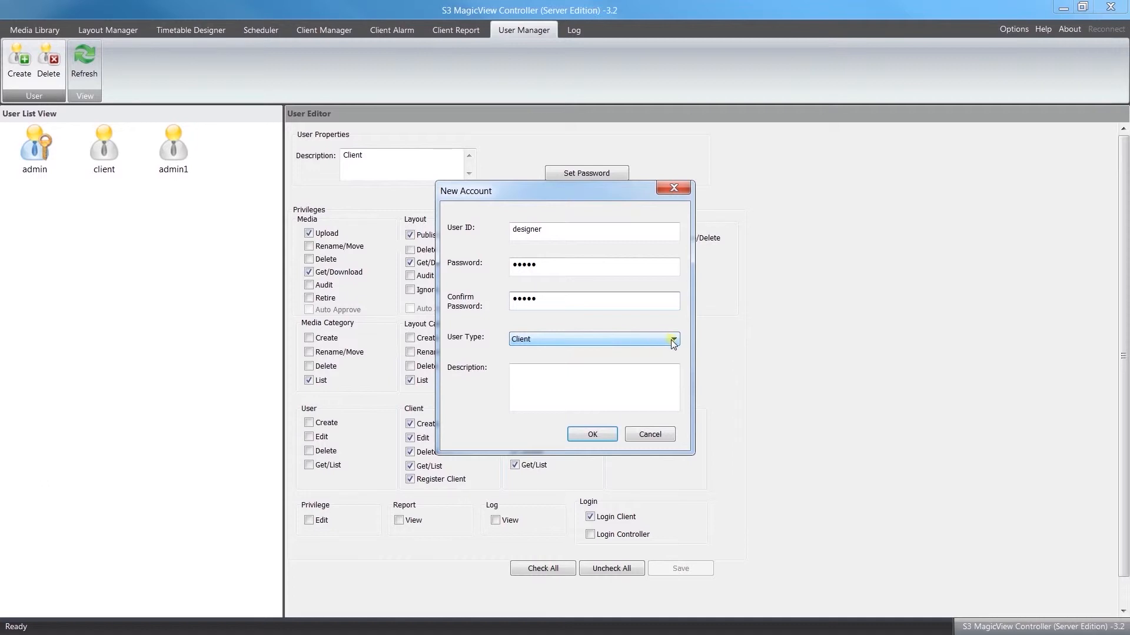
left_click(670, 339)
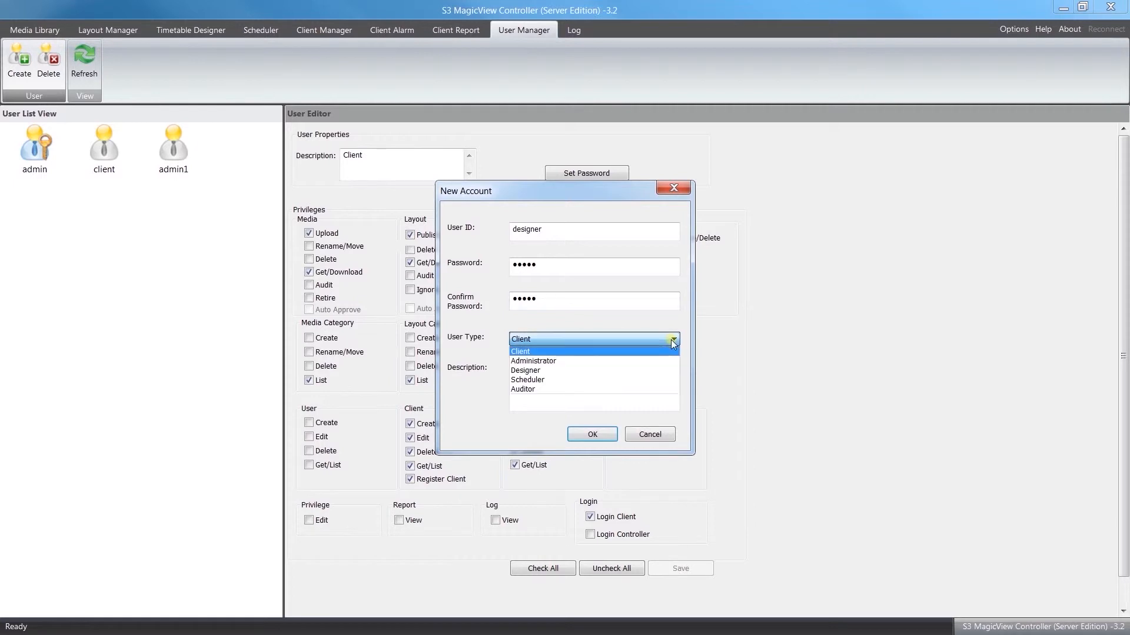
left_click(525, 369)
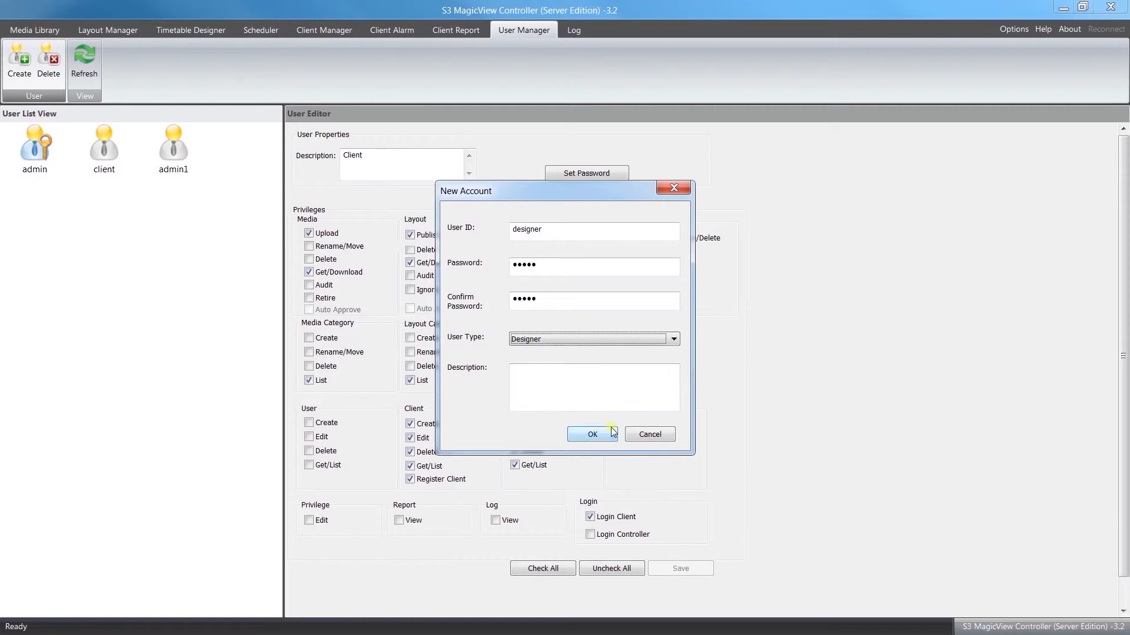
left_click(592, 434)
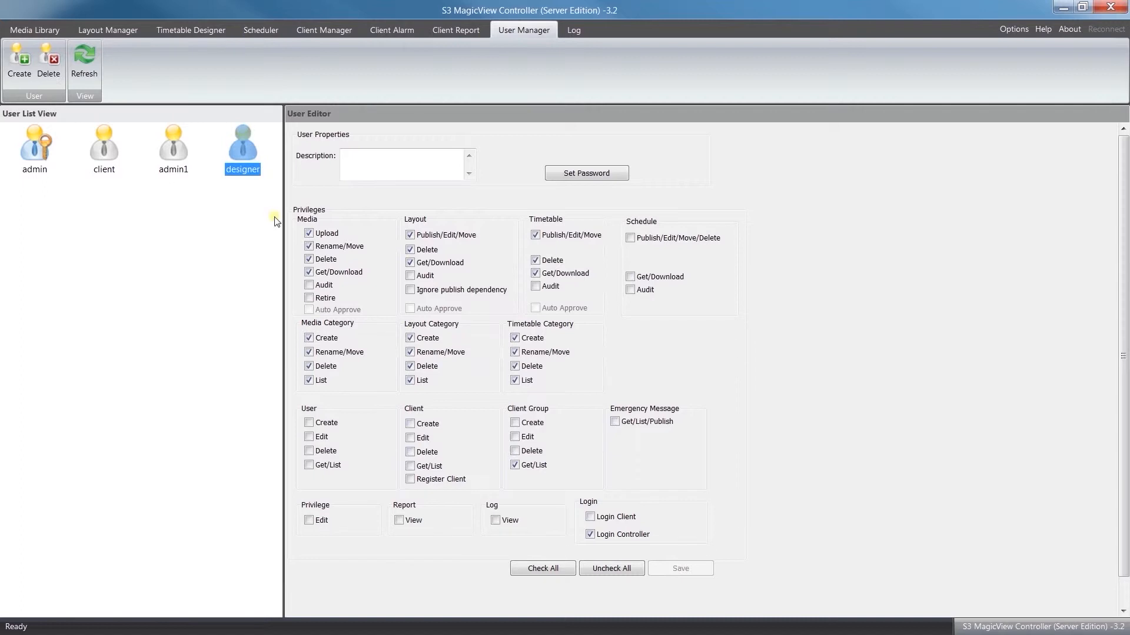
- Grant the designer account media audit rights
left_click(309, 233)
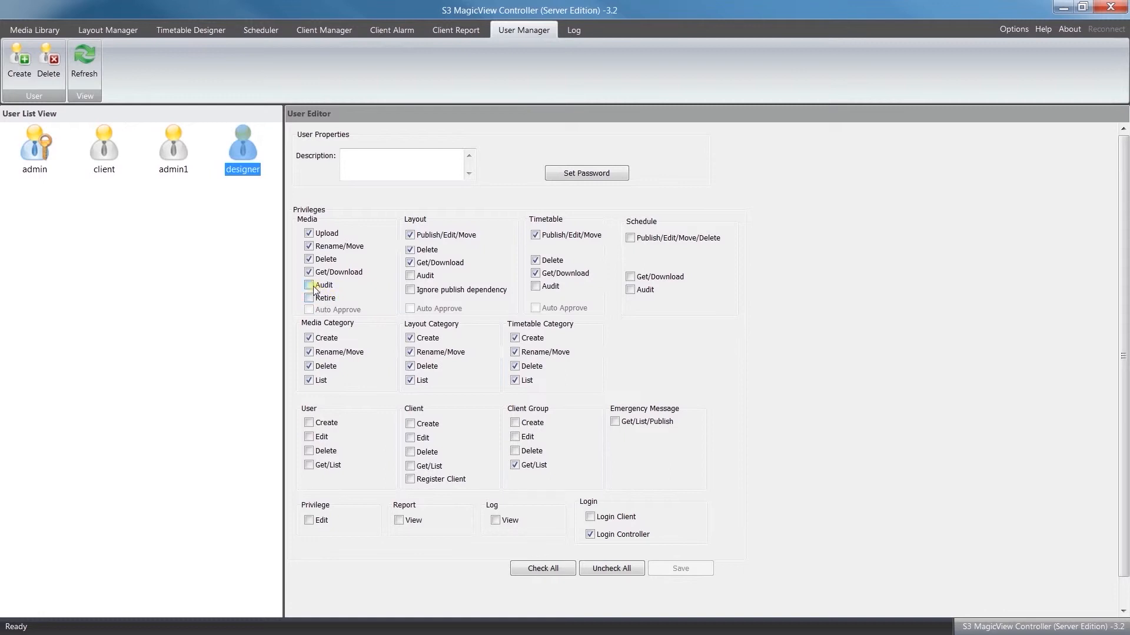
left_click(309, 285)
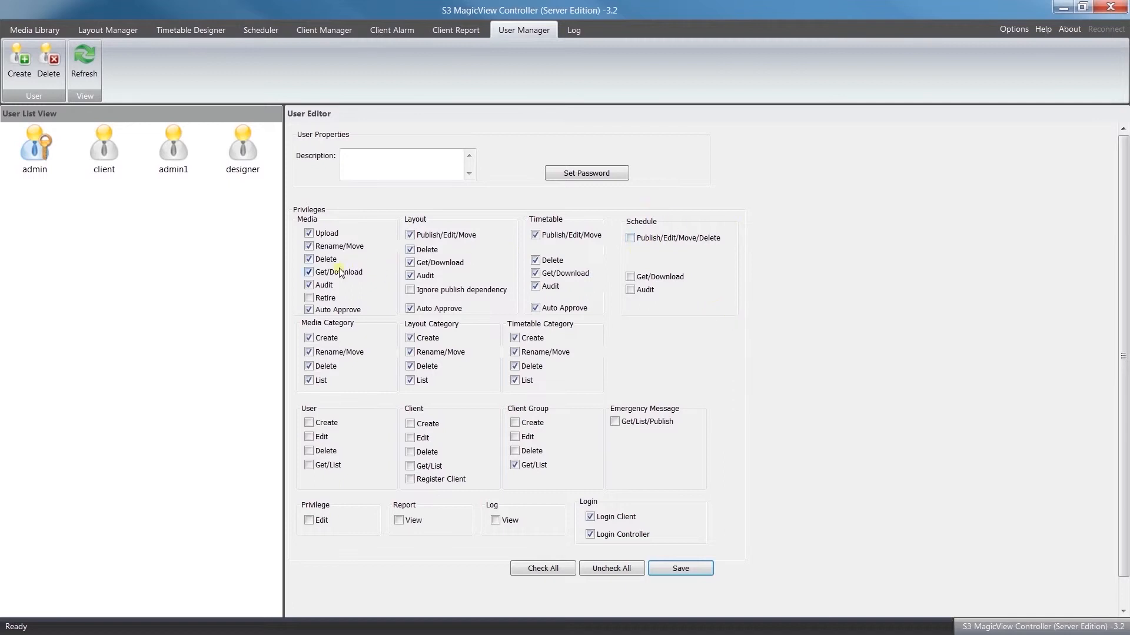
mouse_move(583, 250)
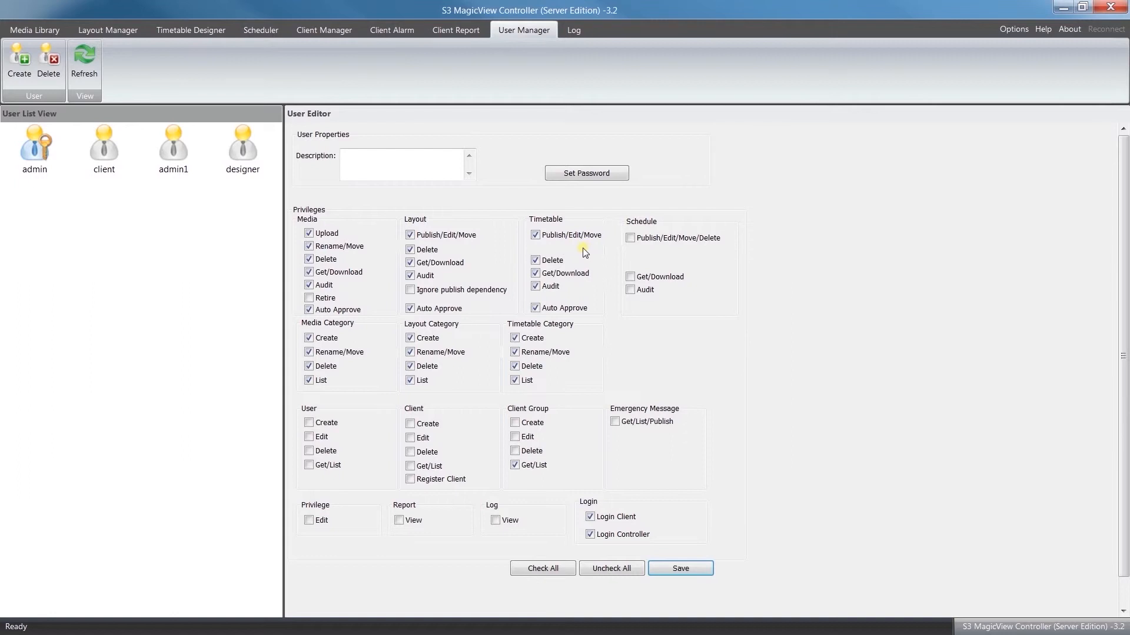
mouse_move(608, 226)
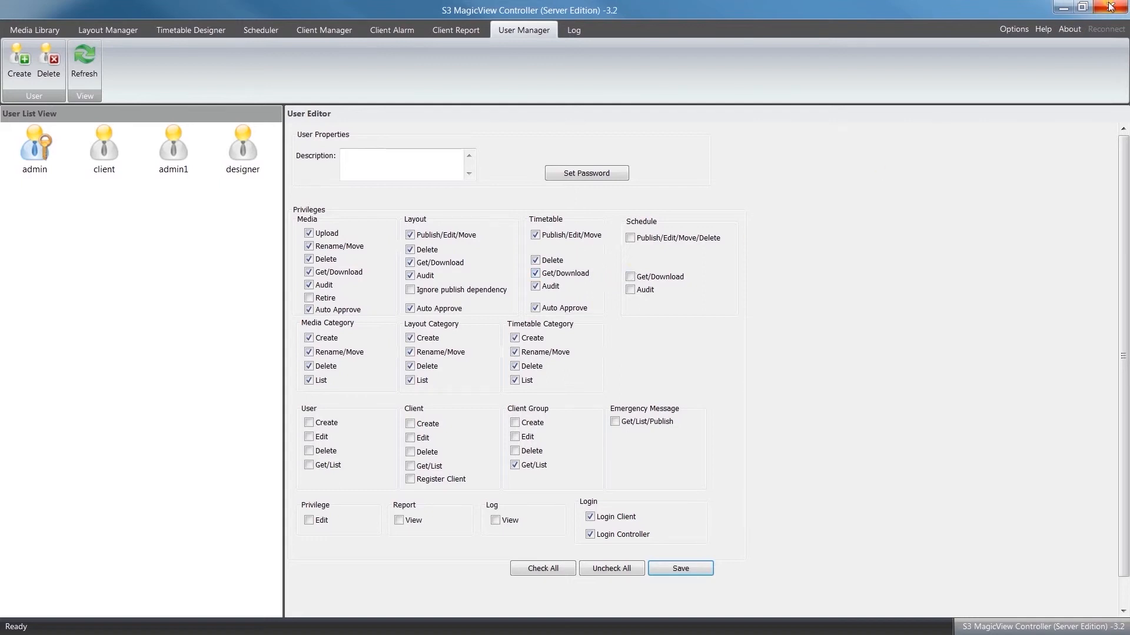
- Close the controller, log back in as designer and maximize the window
left_click(1119, 7)
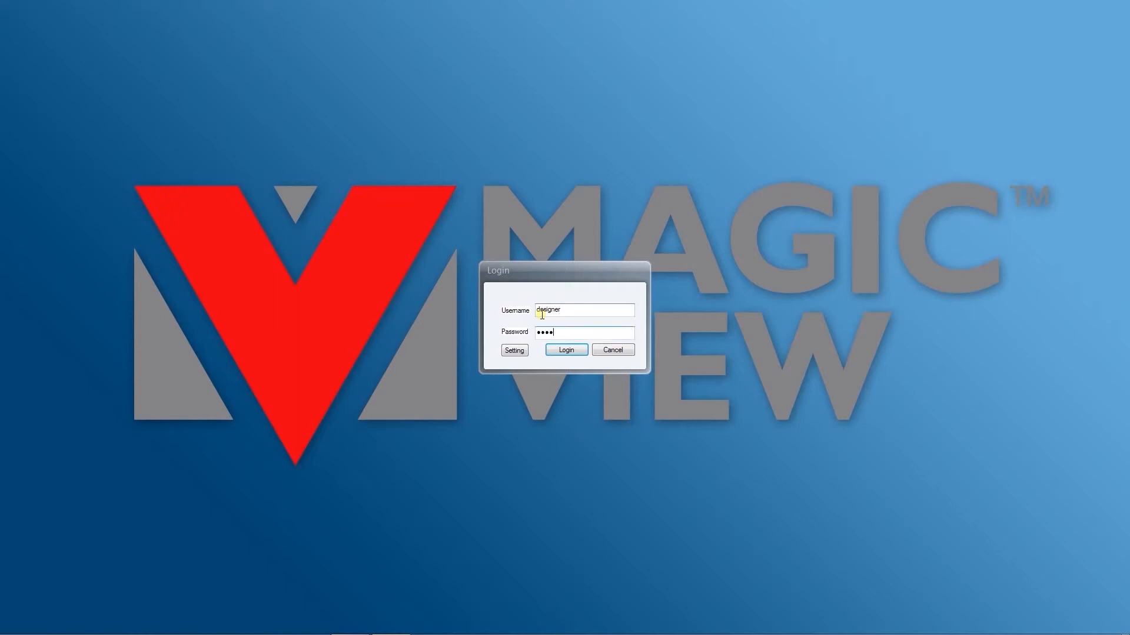
left_click(566, 349)
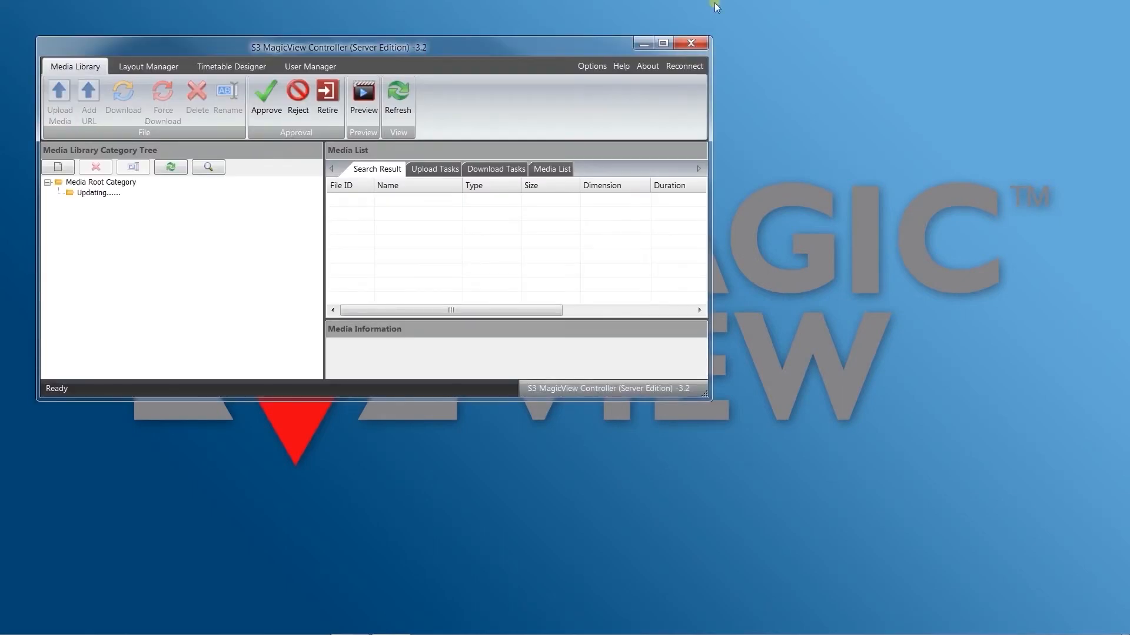
left_click(663, 42)
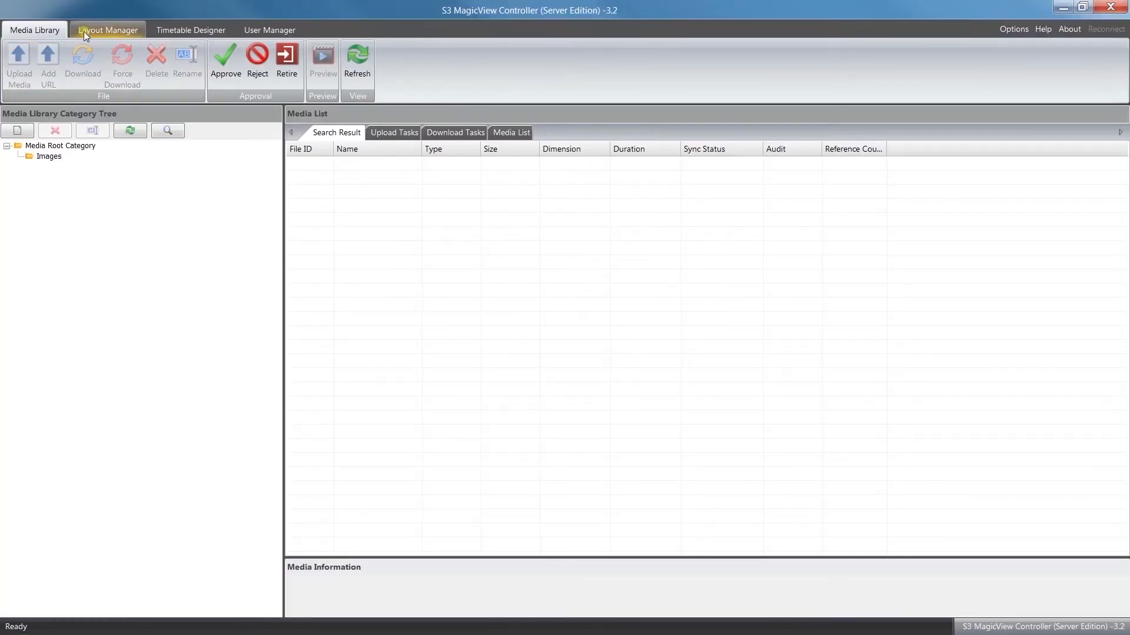